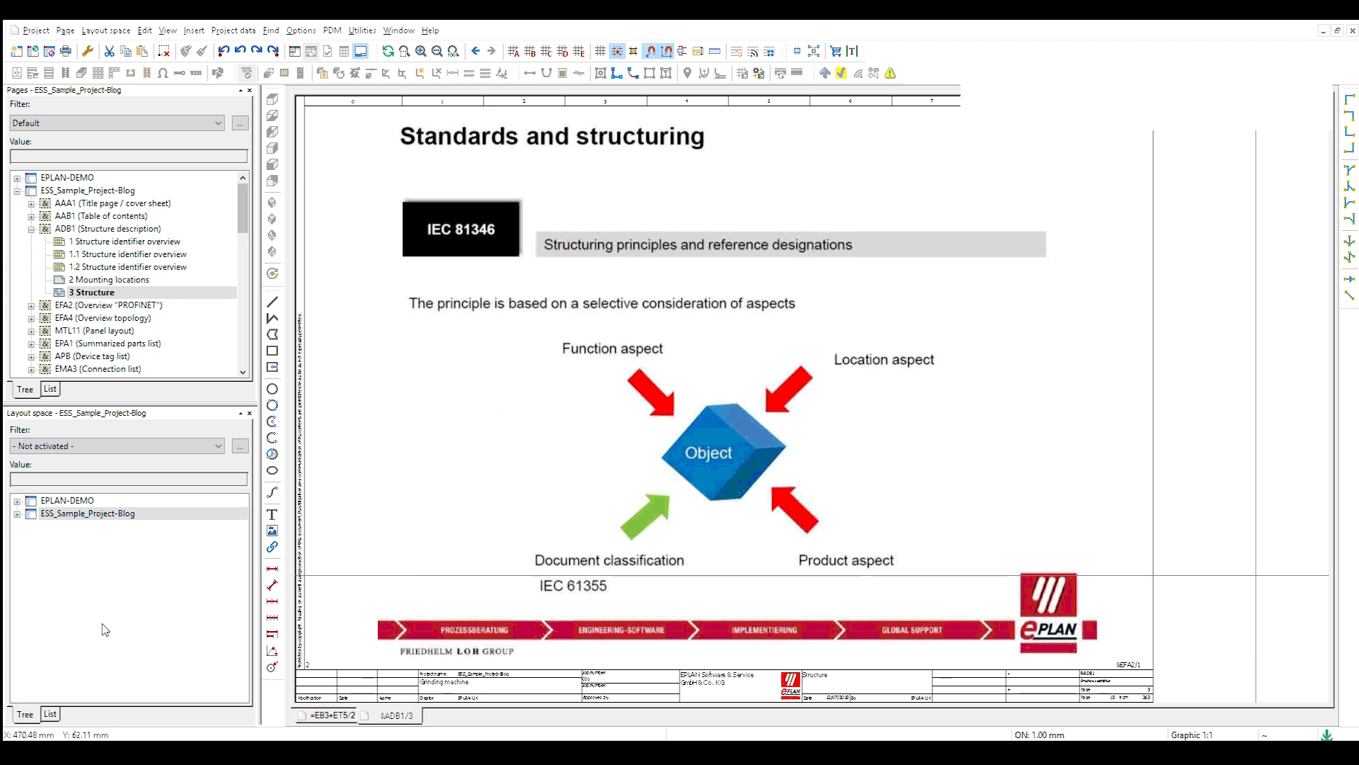
pyautogui.moveTo(172, 619)
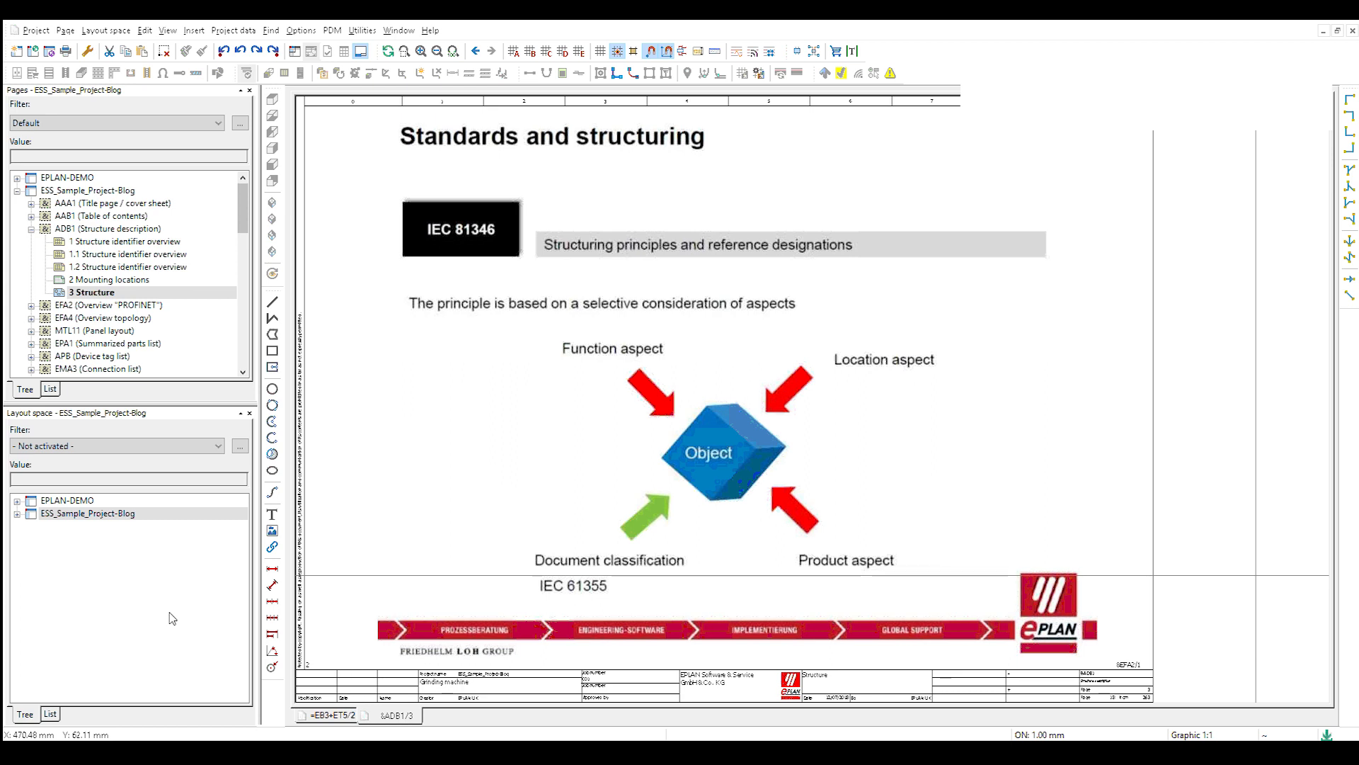
pyautogui.moveTo(458, 282)
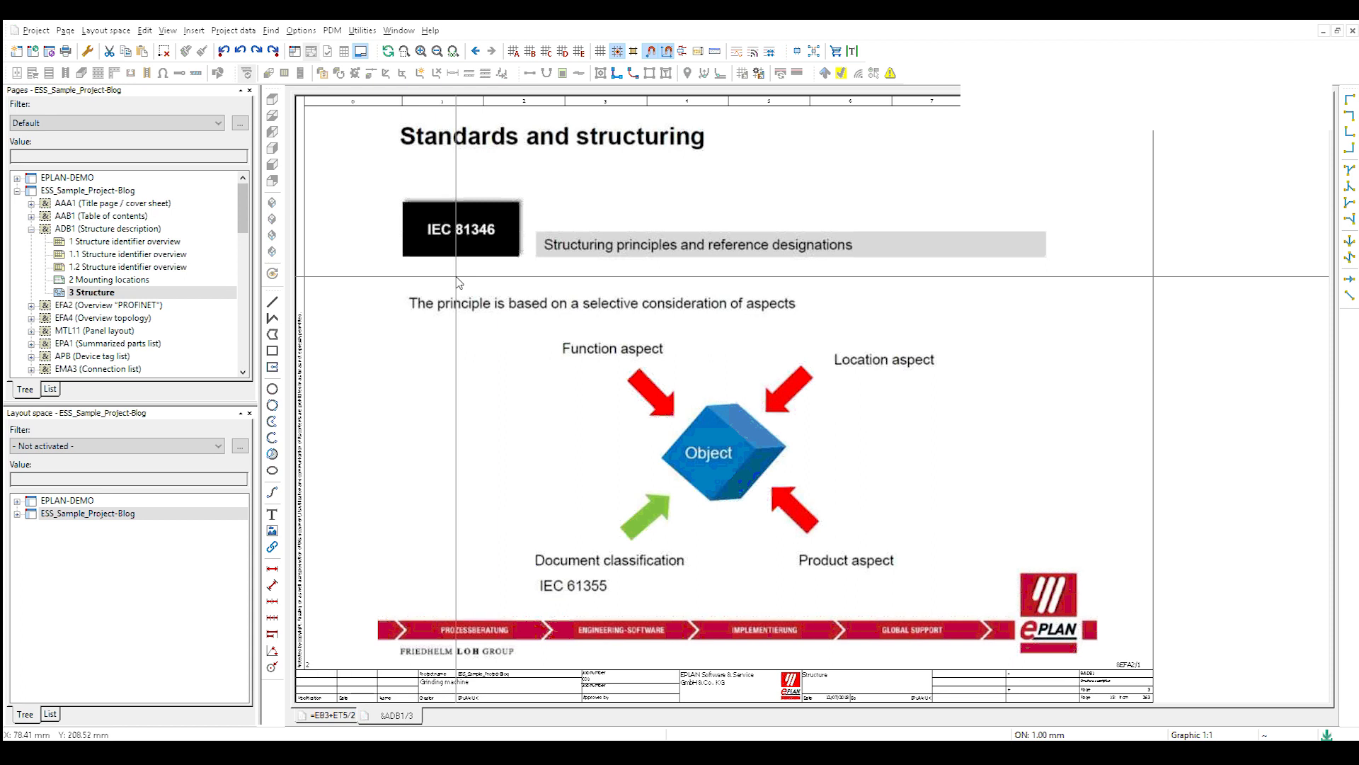
pyautogui.moveTo(616, 426)
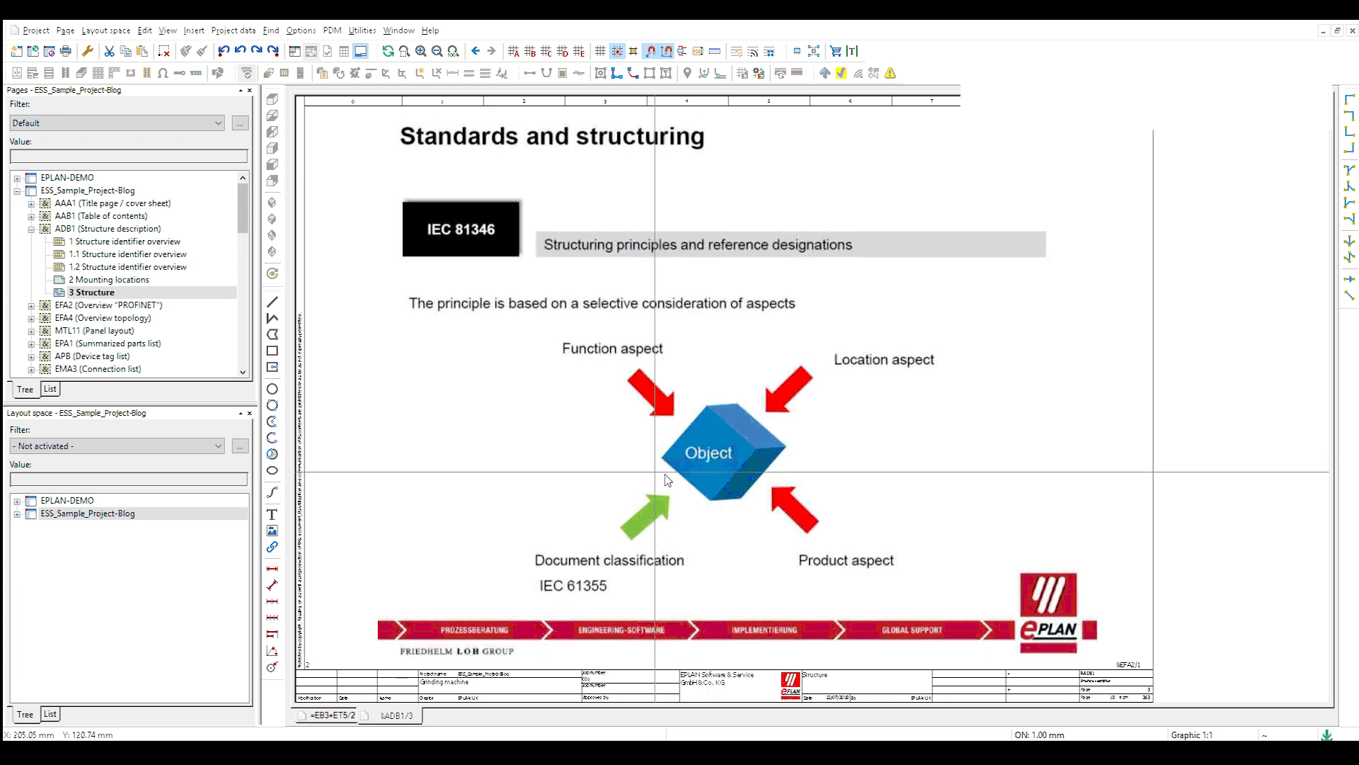
# Insert a blue '=' text with 14.00 mm font size below the Function aspect label
pyautogui.click(272, 351)
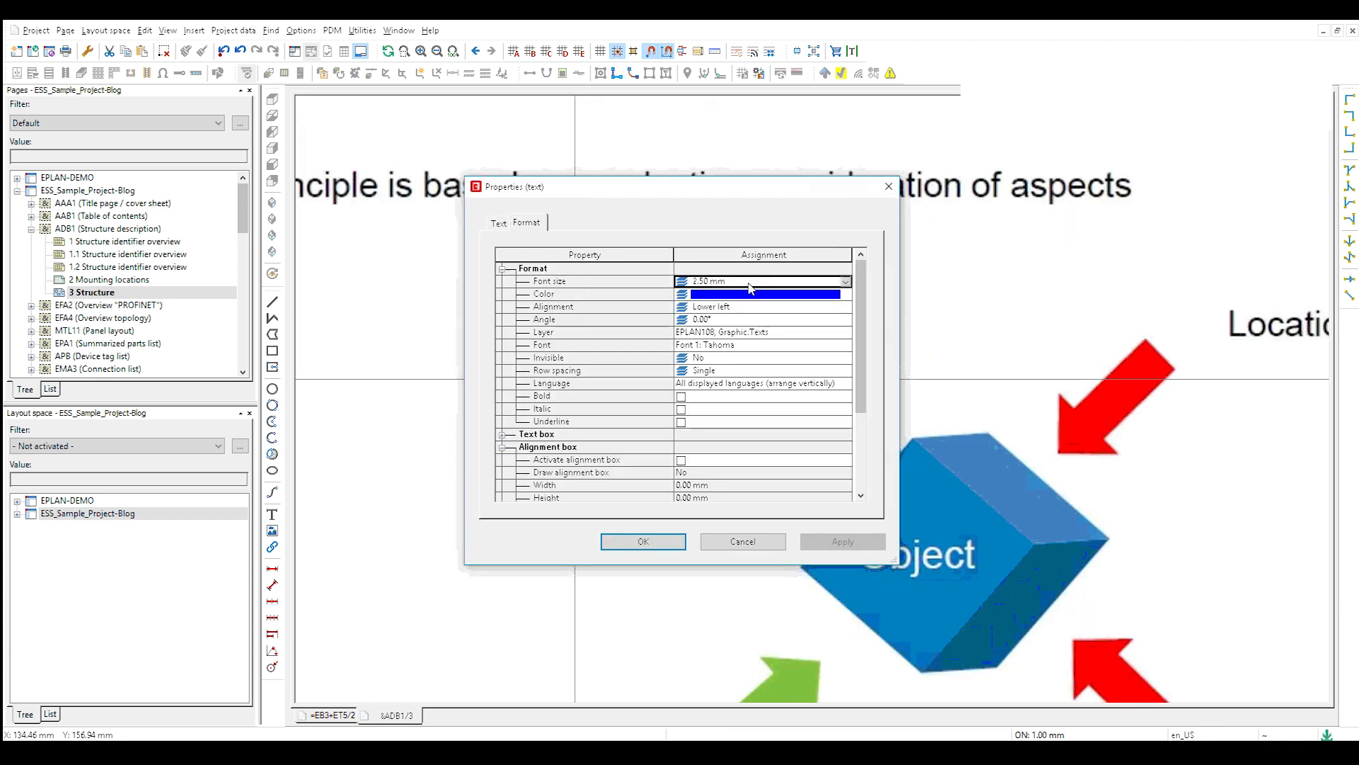
pyautogui.write('14.00 mm')
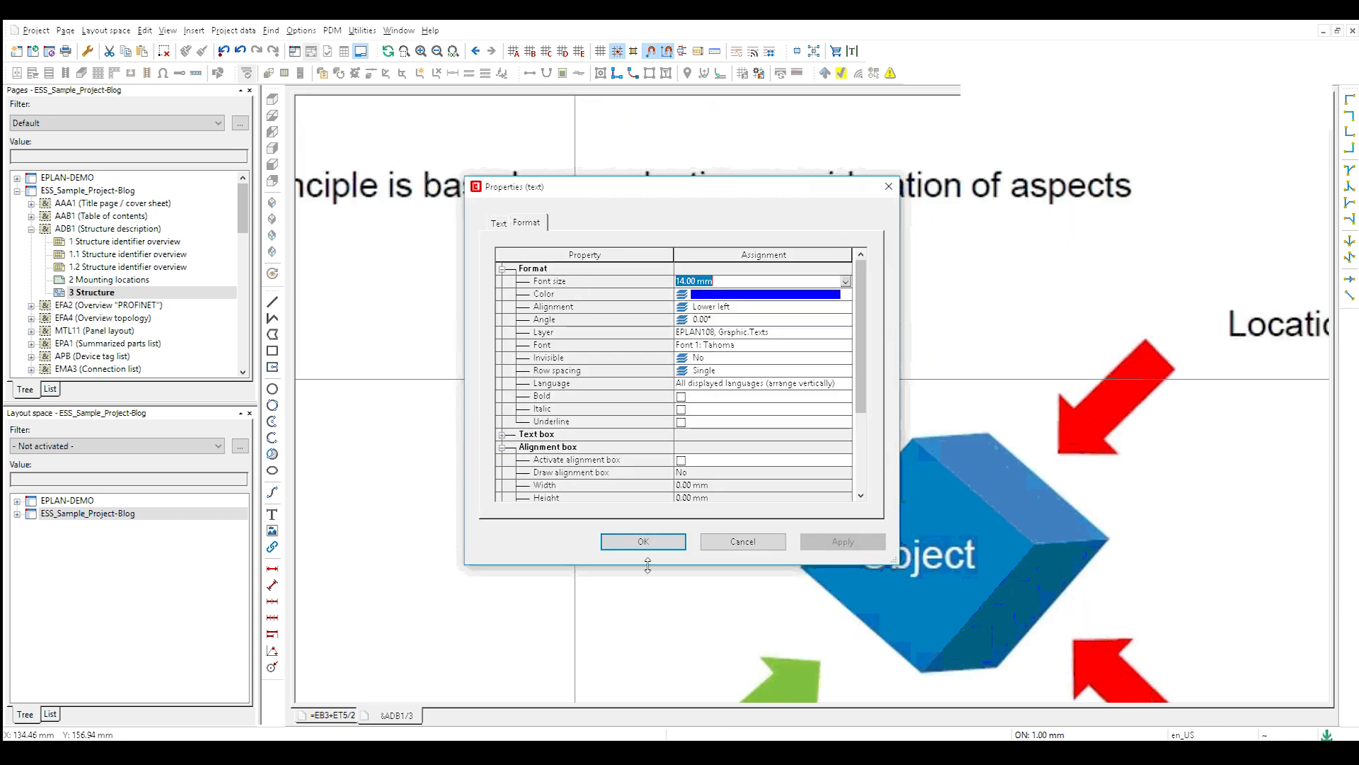
pyautogui.click(643, 541)
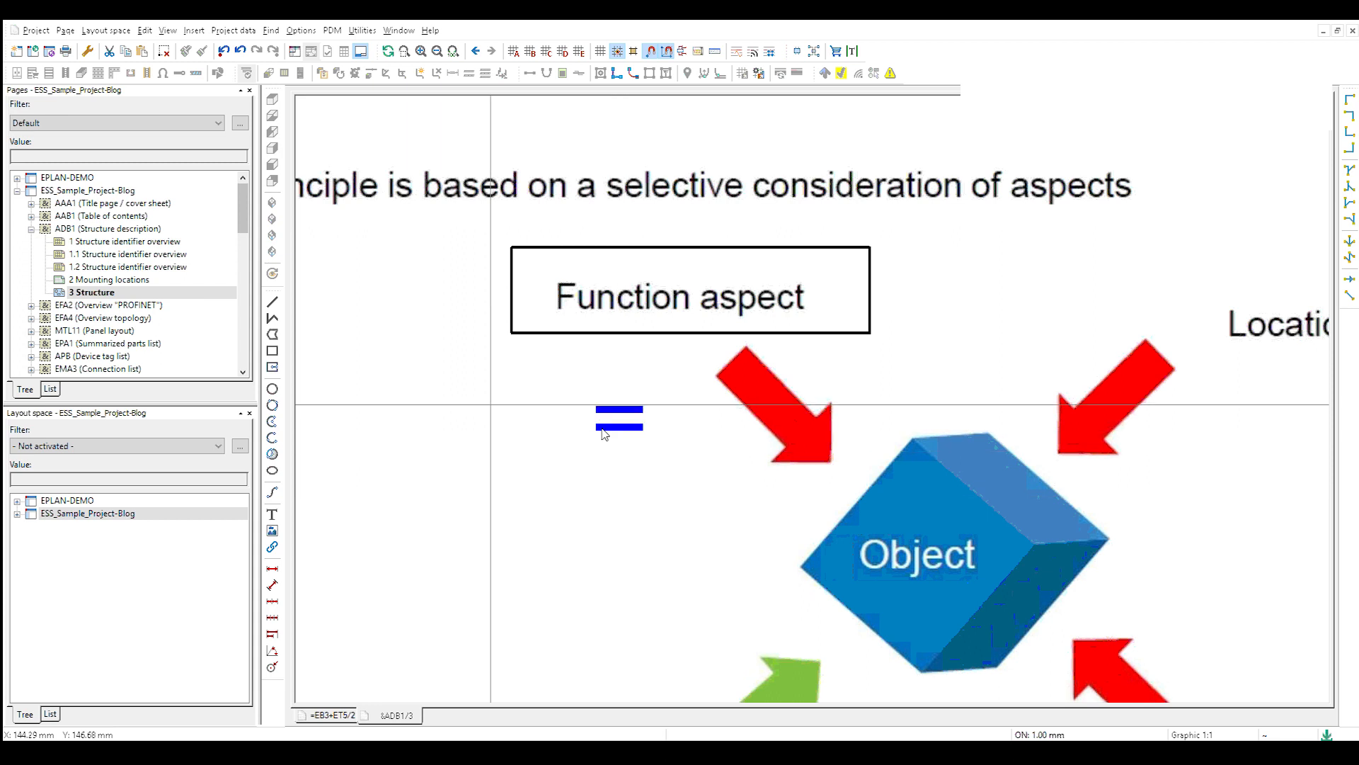
pyautogui.scroll(-3)
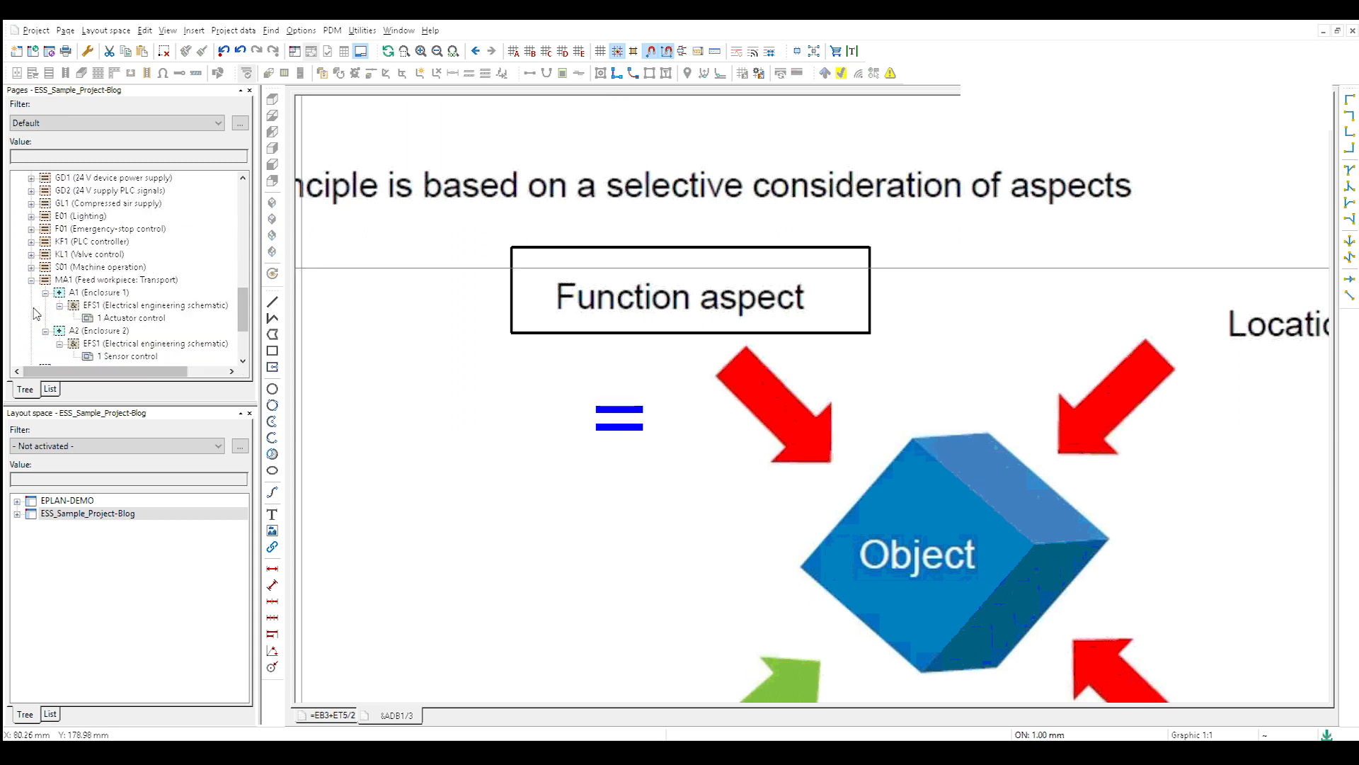
pyautogui.click(92, 267)
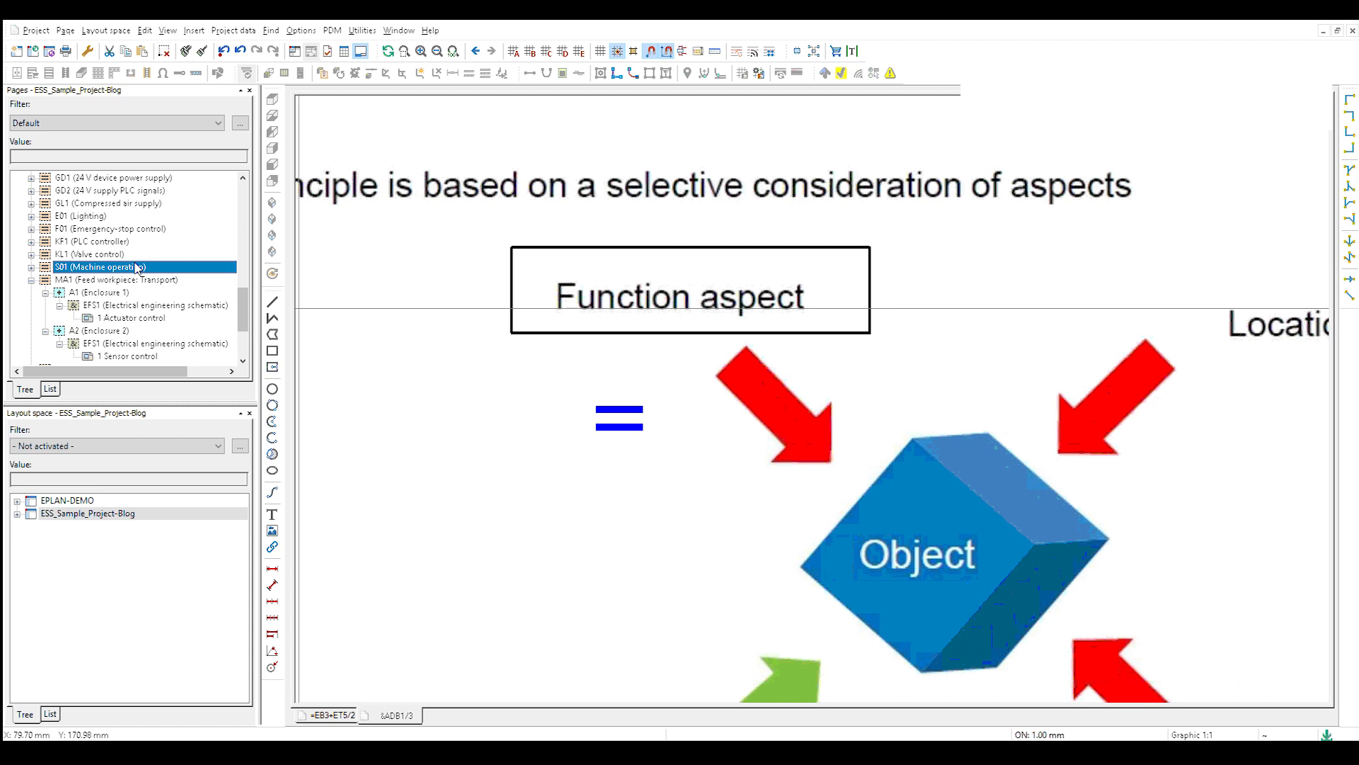
pyautogui.click(62, 216)
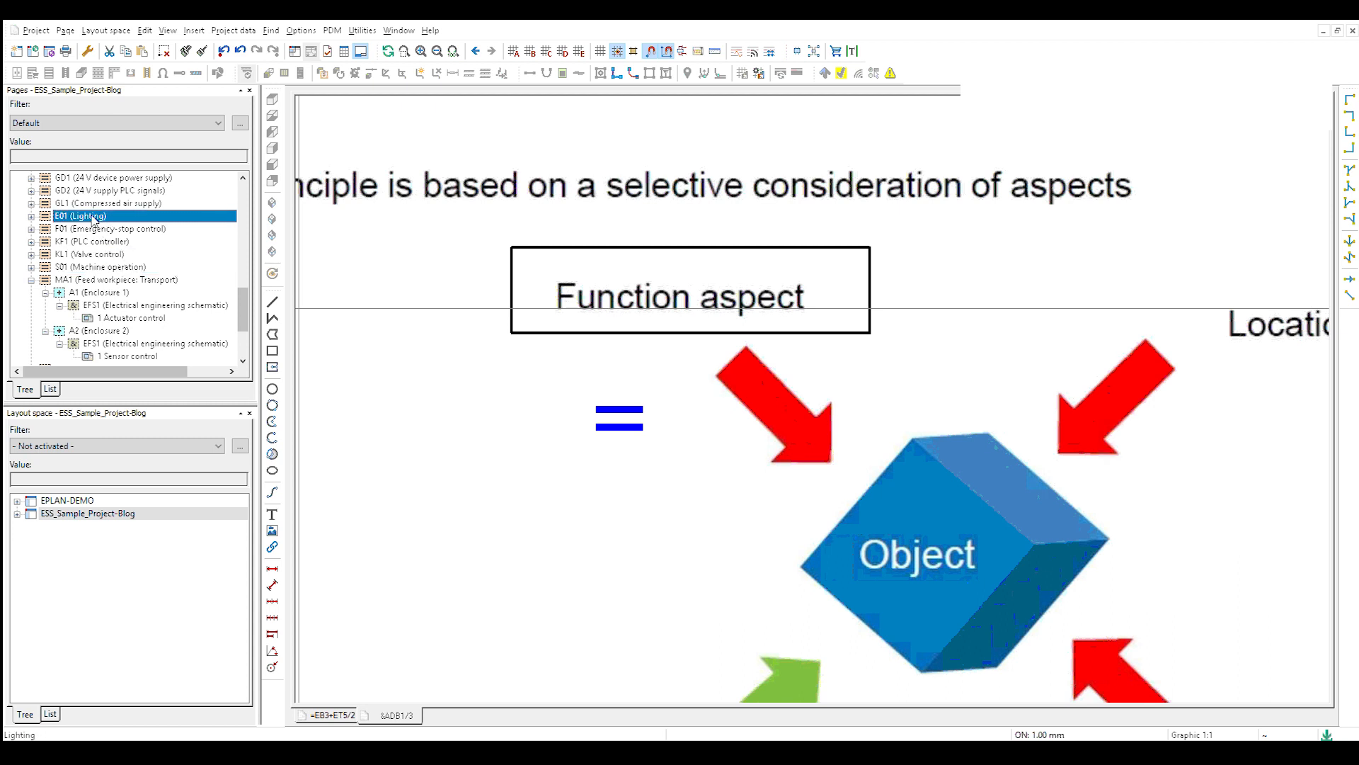
pyautogui.click(99, 229)
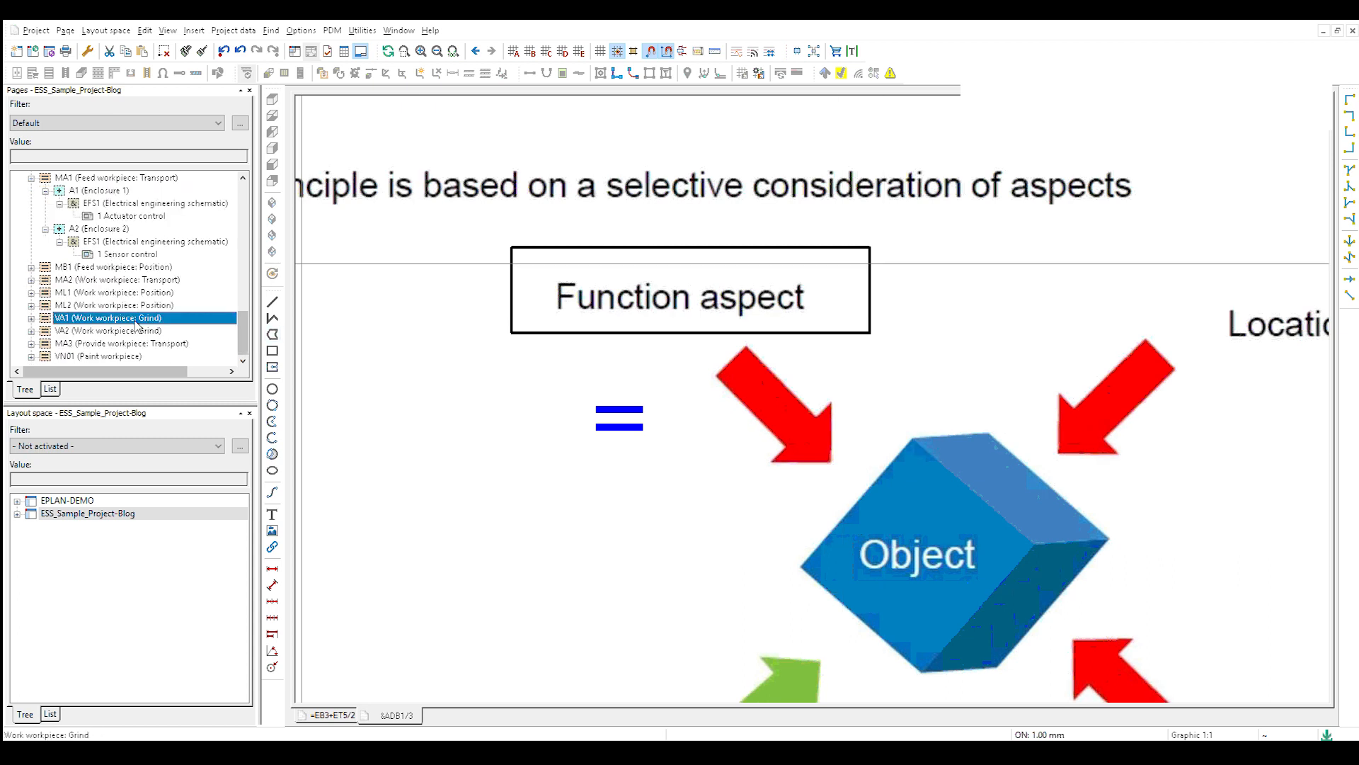
pyautogui.click(107, 279)
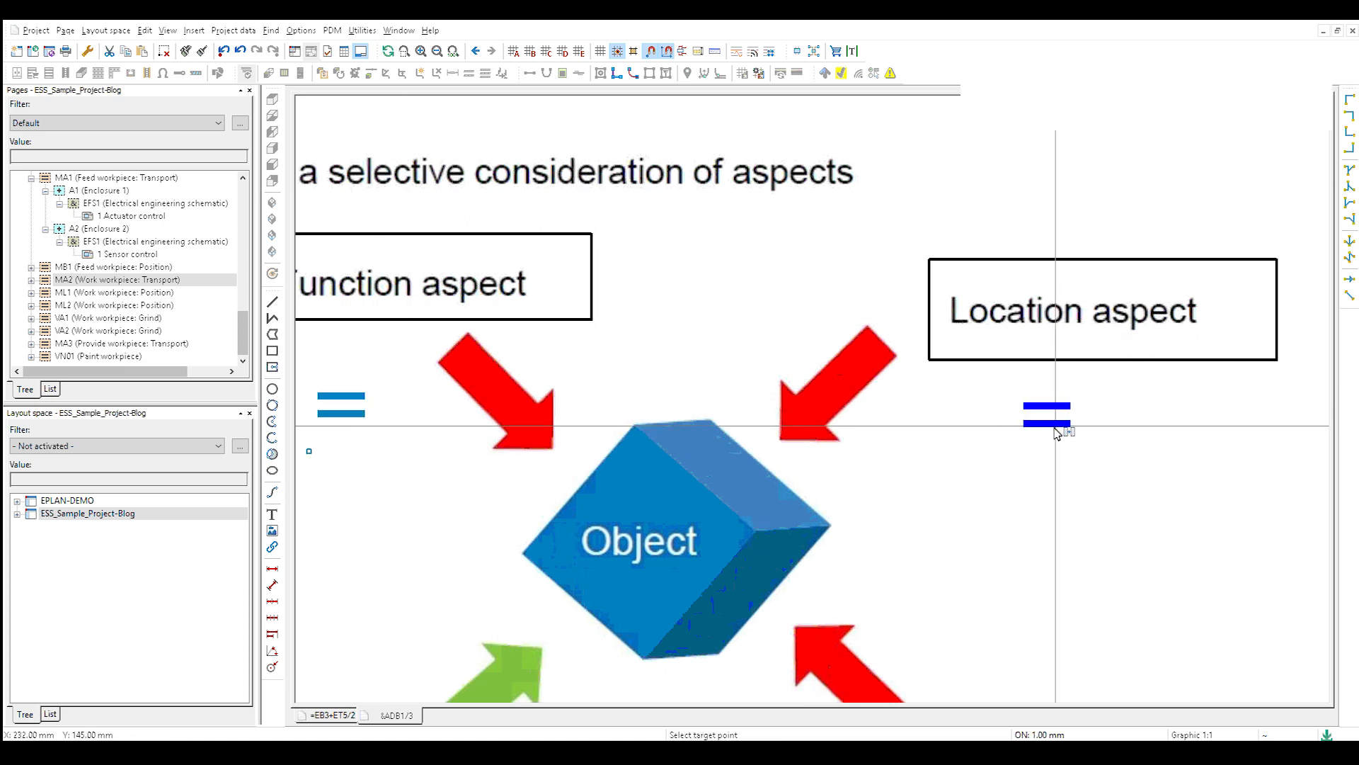
# Change the copied symbol near the Location aspect to read '+'
pyautogui.doubleClick(1046, 414)
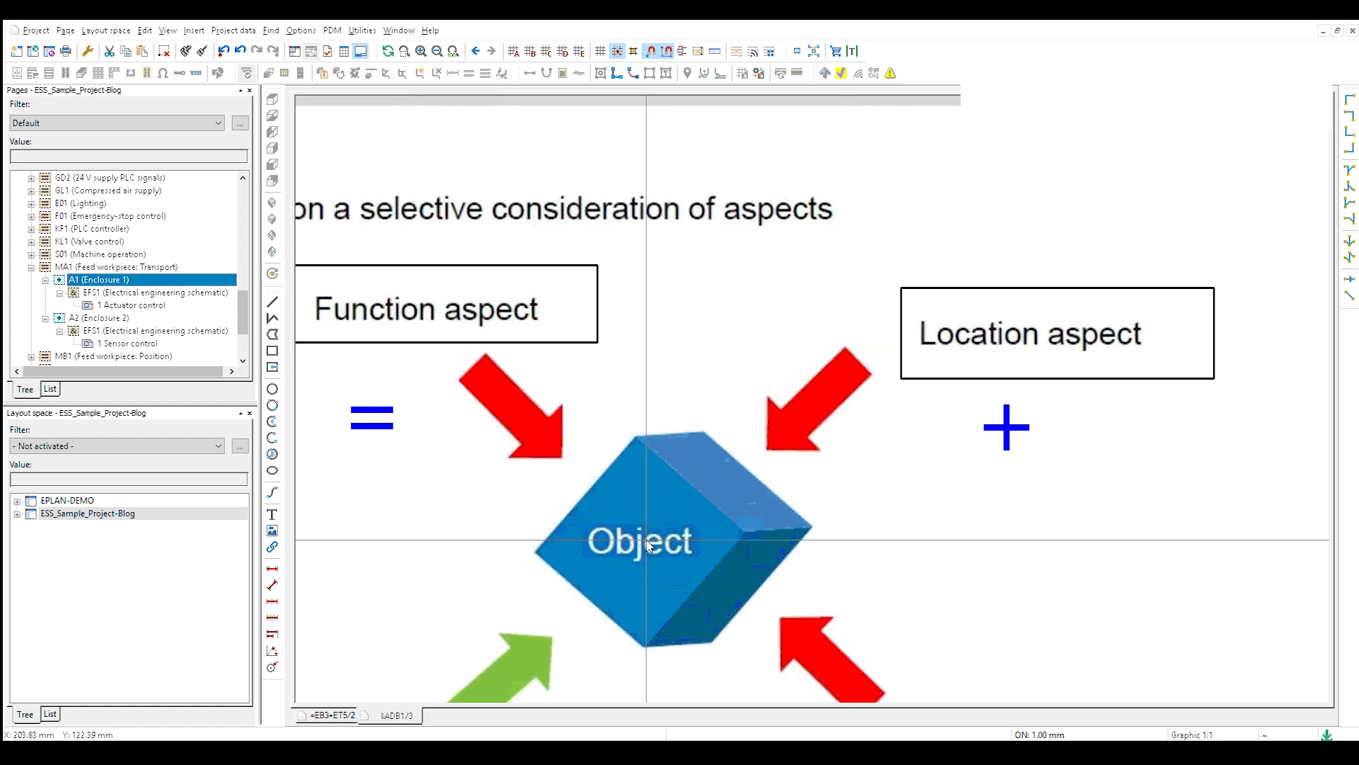
# Scroll down the slide toward the Product aspect label
pyautogui.scroll(-3)
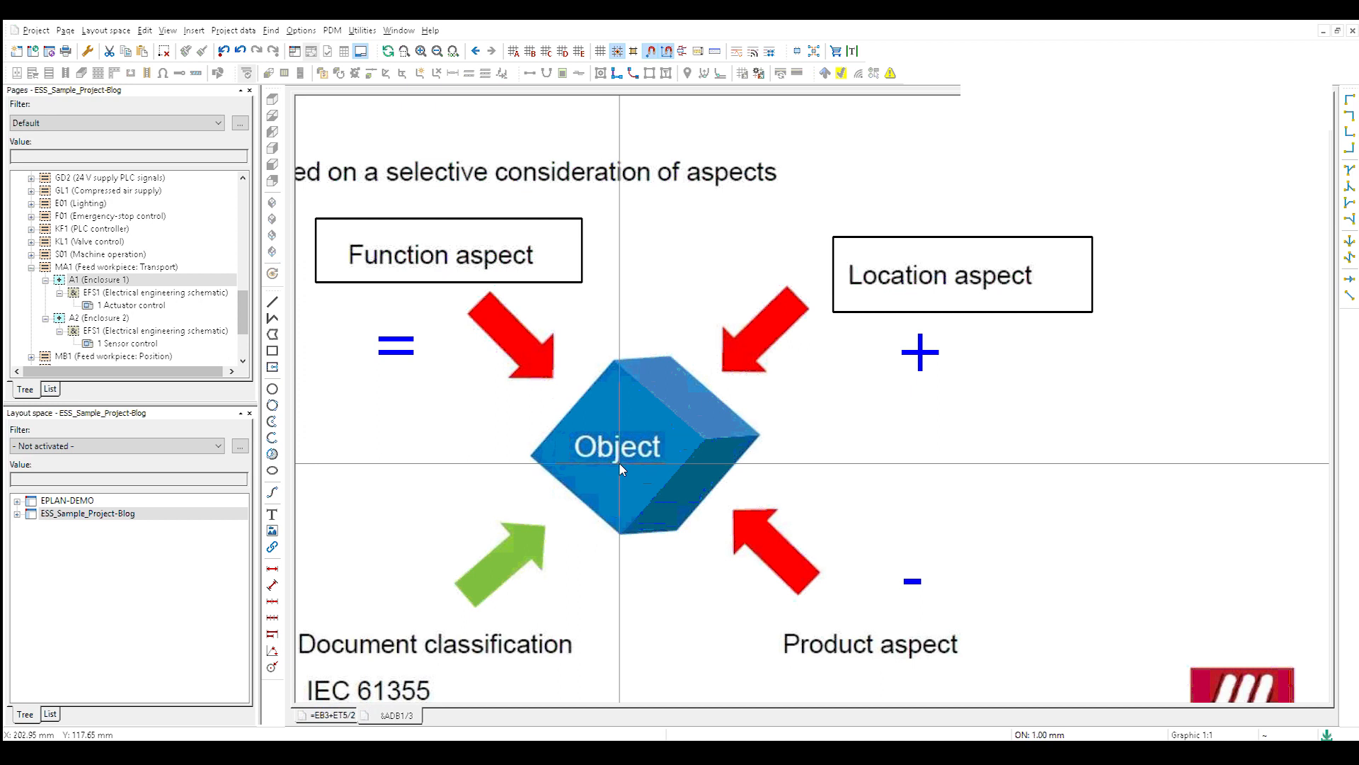
pyautogui.moveTo(744, 581)
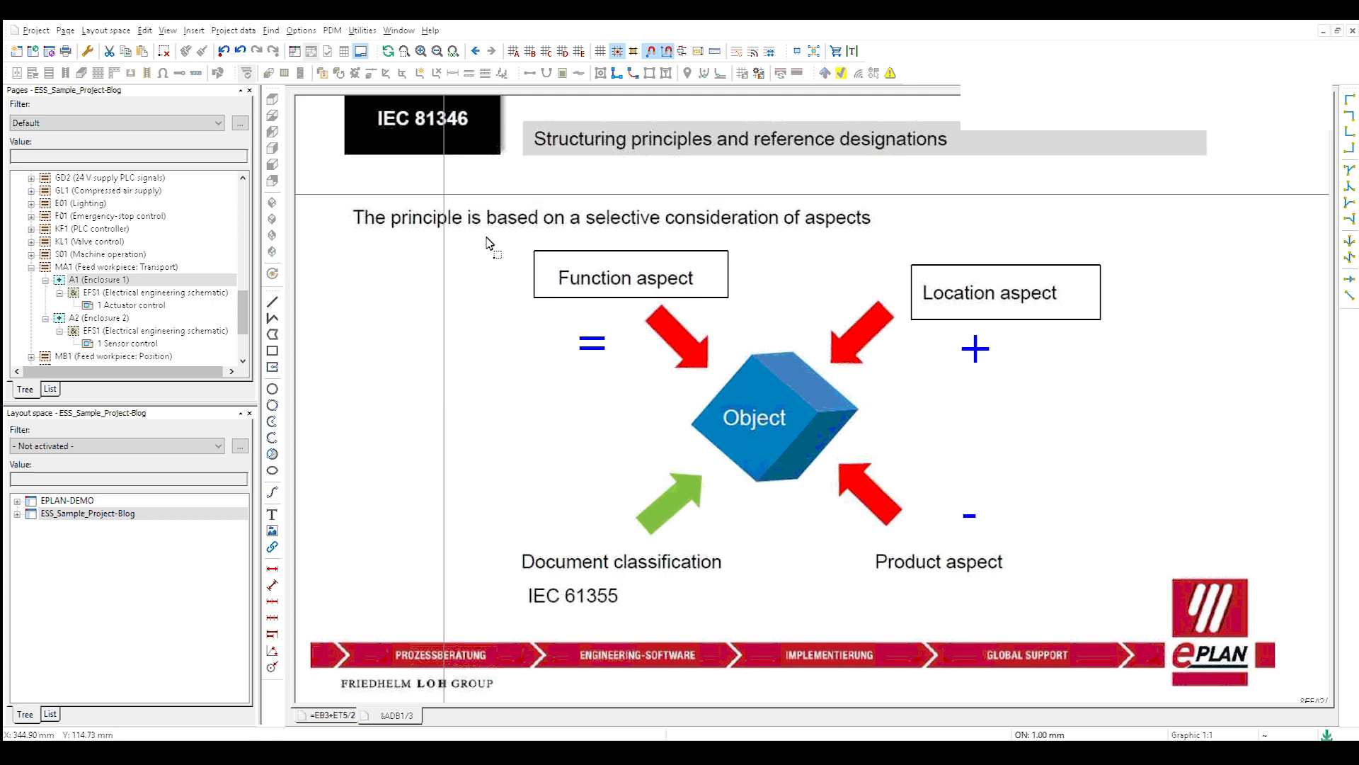
pyautogui.moveTo(874, 213); pyautogui.dragTo(1159, 408)
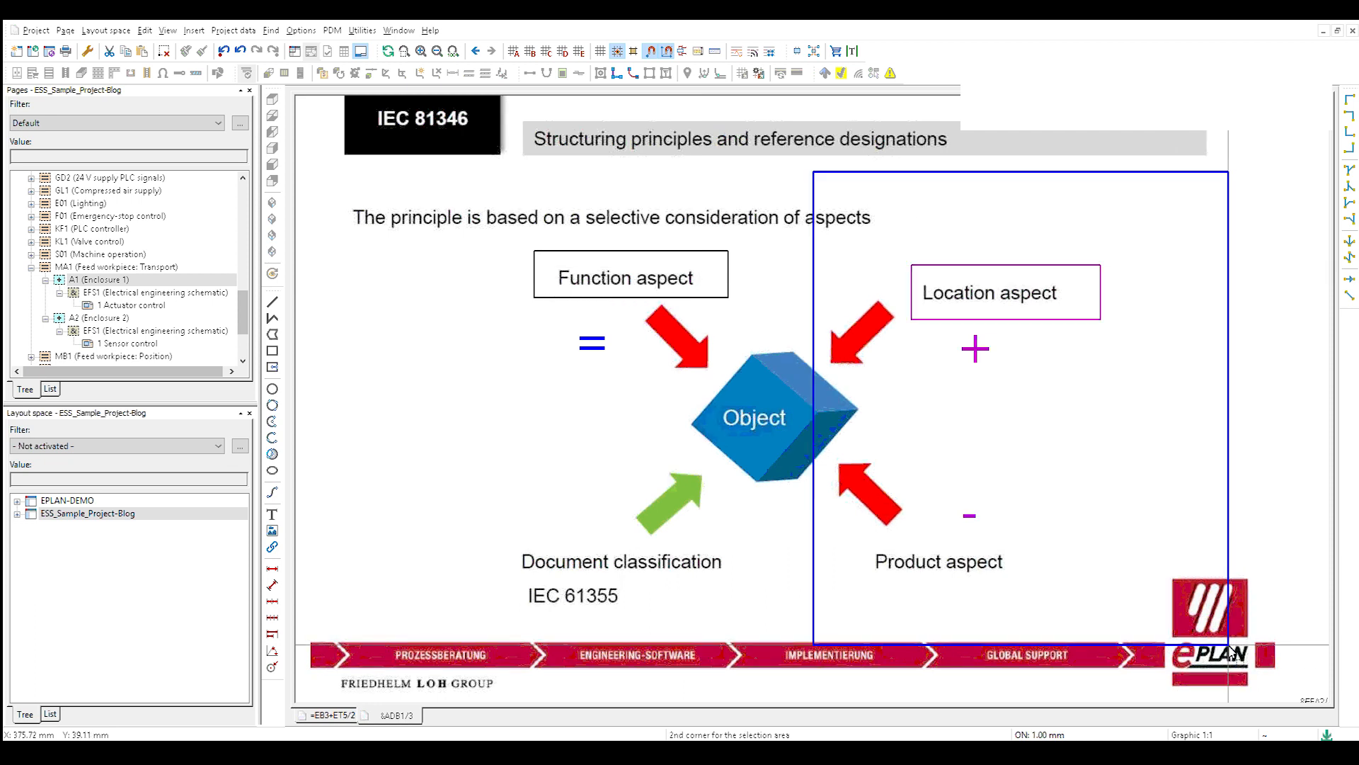
pyautogui.click(1005, 291)
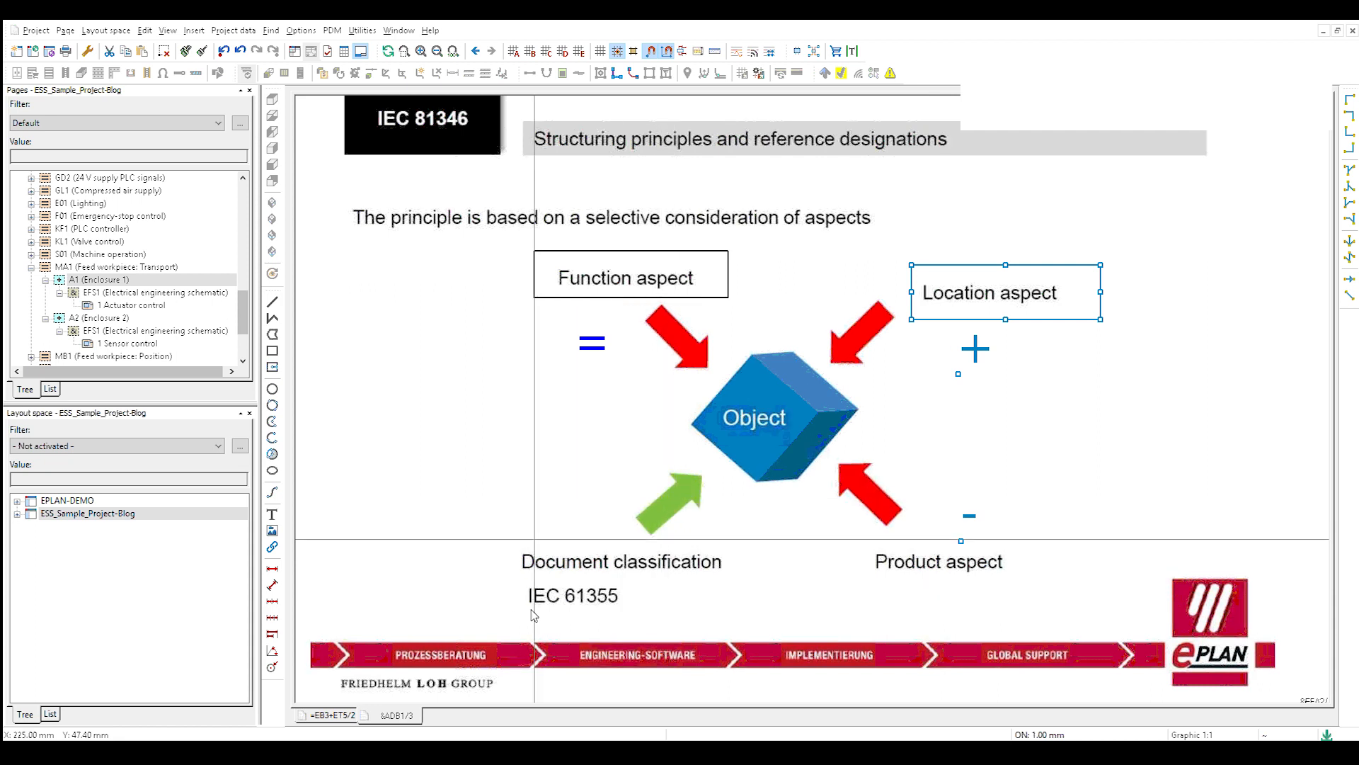
pyautogui.moveTo(552, 616)
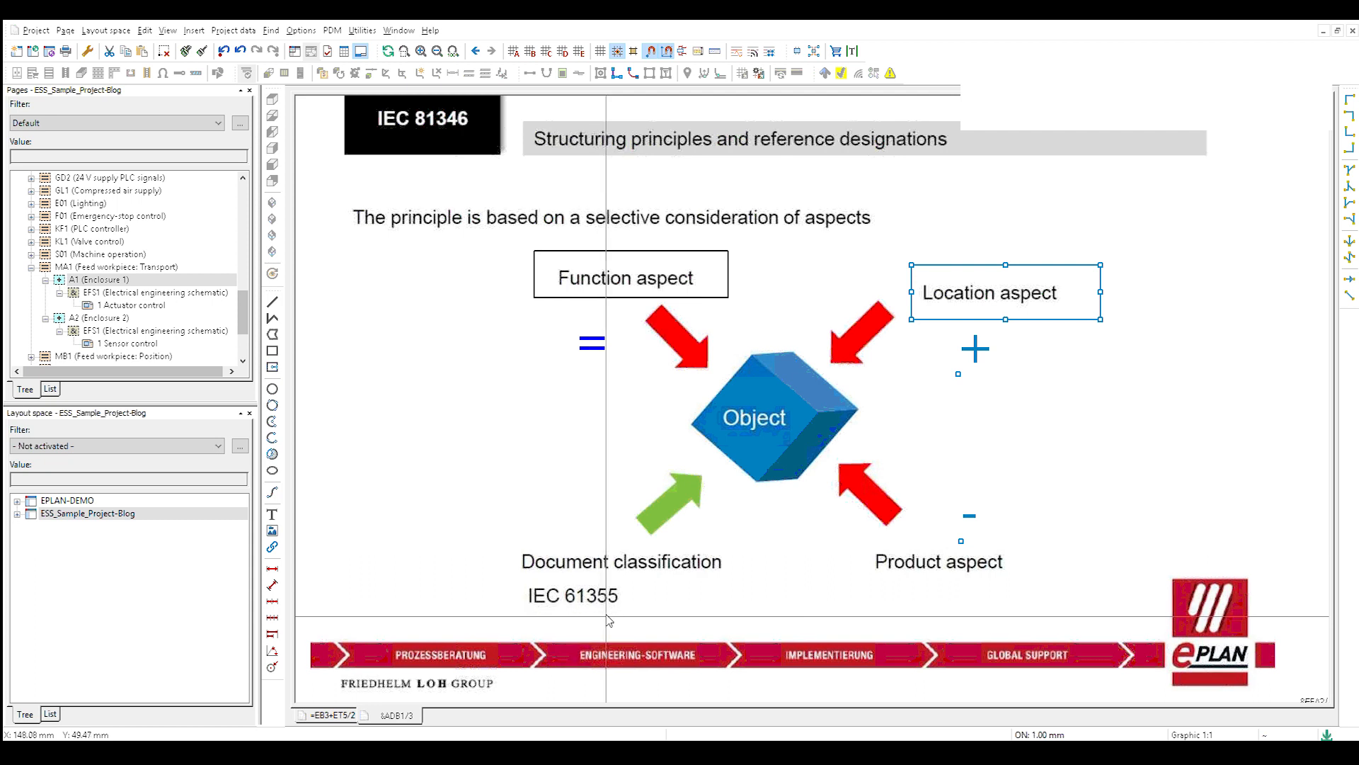
pyautogui.moveTo(603, 618)
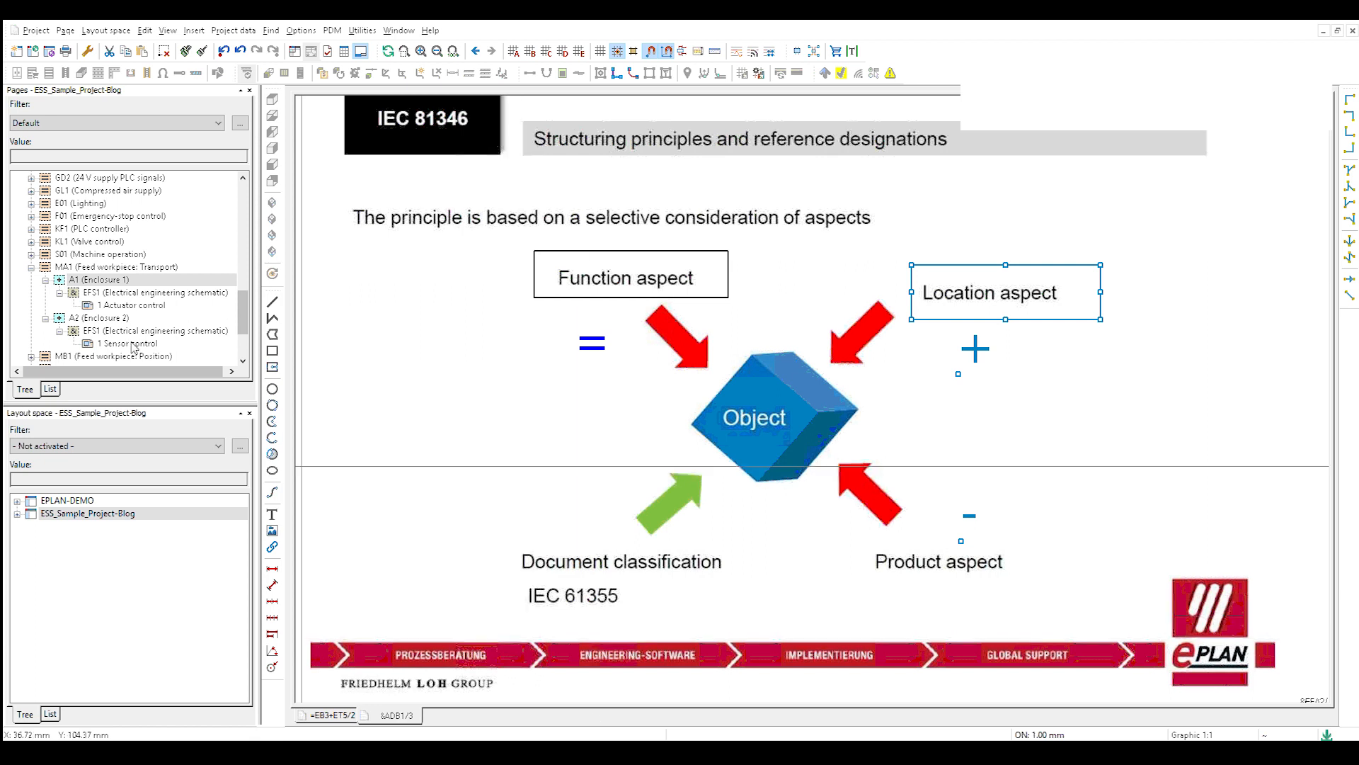
# Insert a '&' text above the Document classification label
pyautogui.click(127, 292)
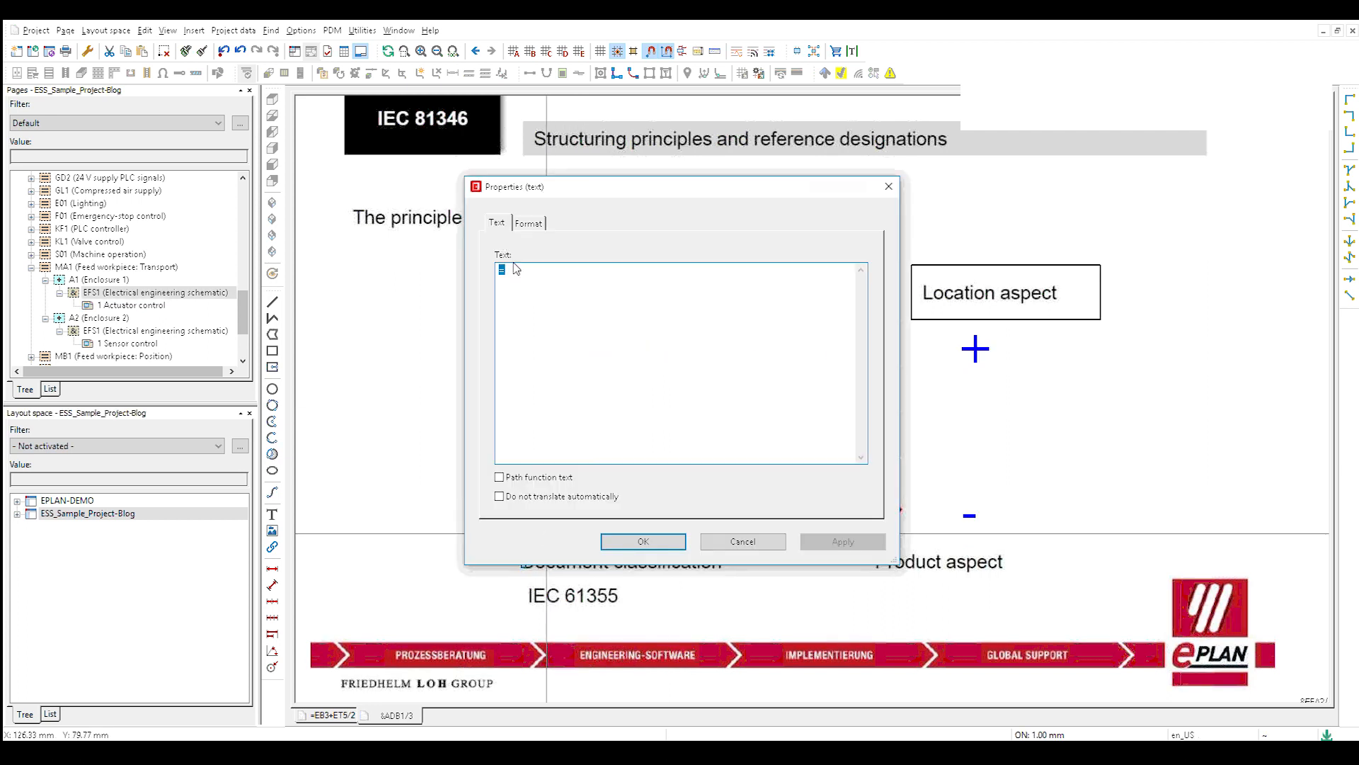
pyautogui.write('&')
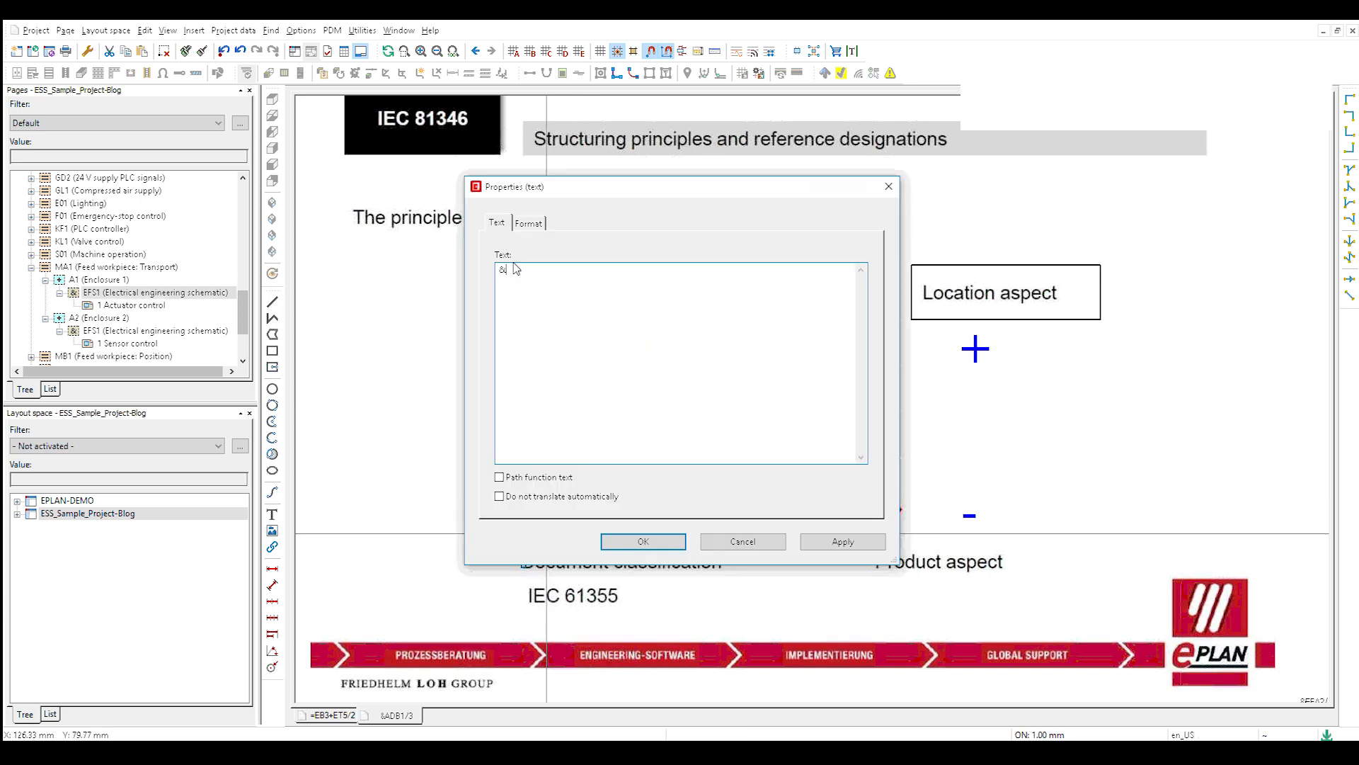
pyautogui.click(643, 541)
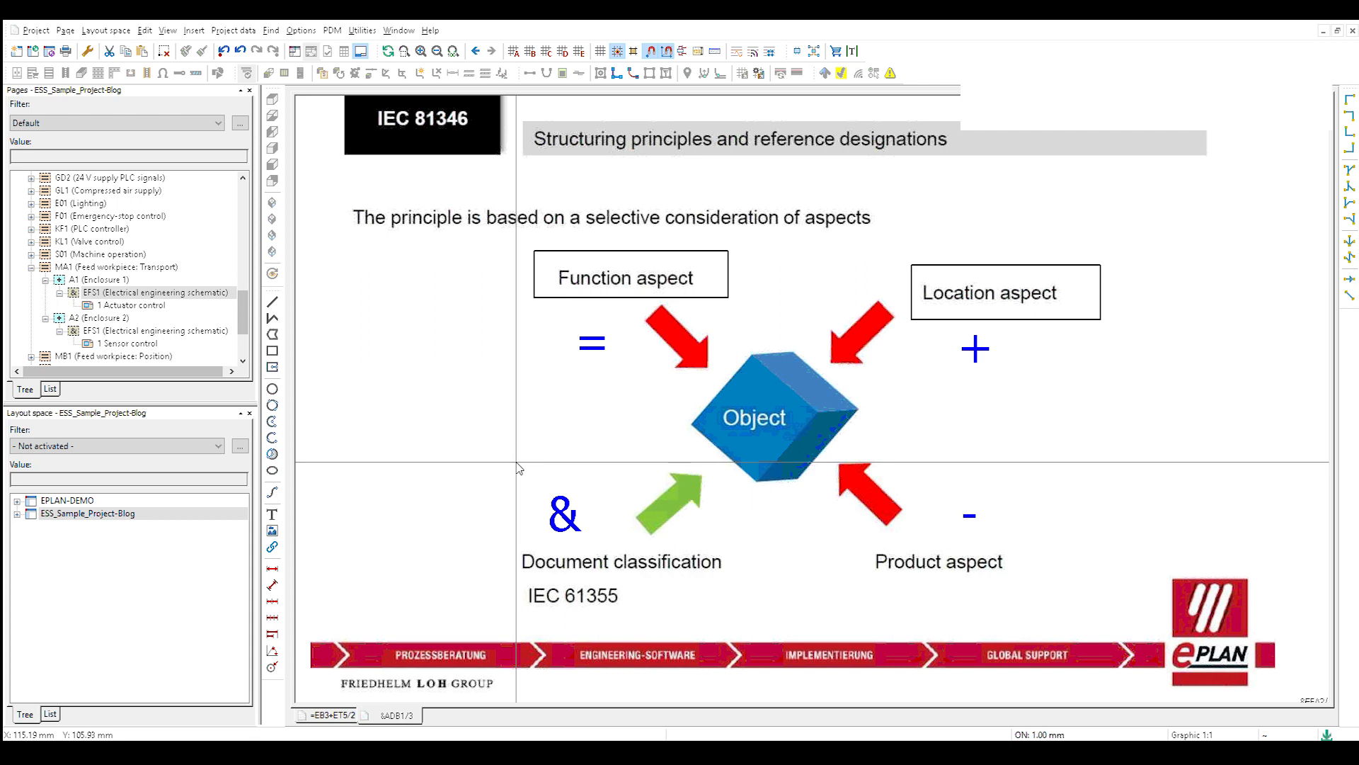
pyautogui.moveTo(384, 484)
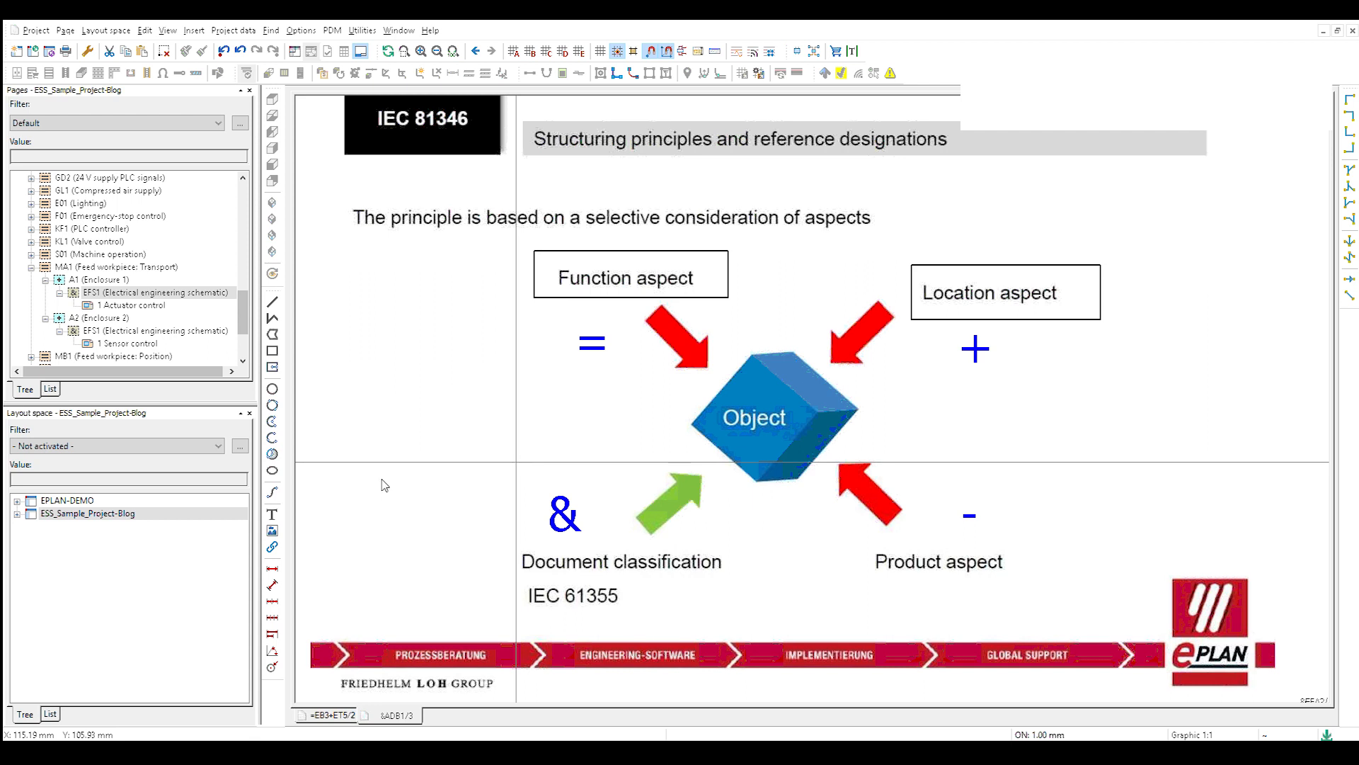
# Browse the Pages tree and select example location structure entries
pyautogui.click(145, 292)
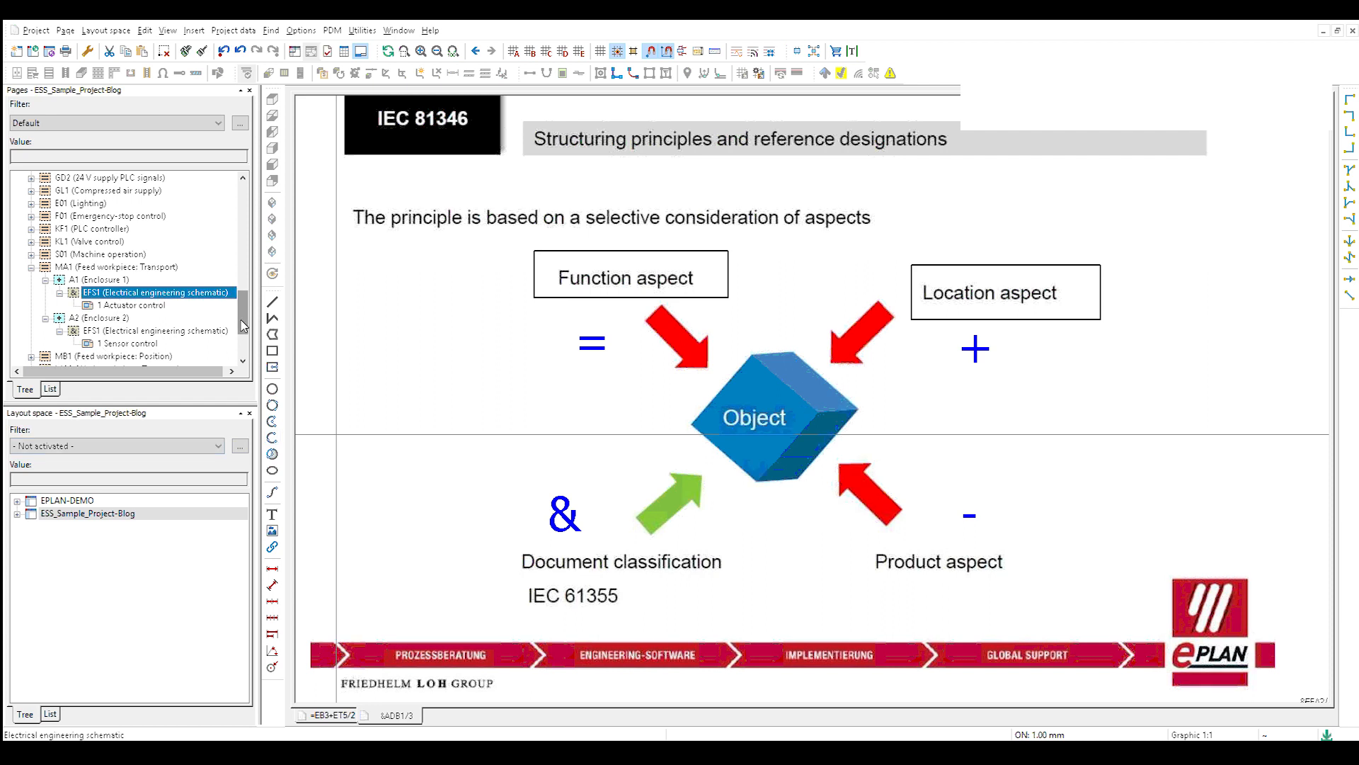
pyautogui.scroll(-3)
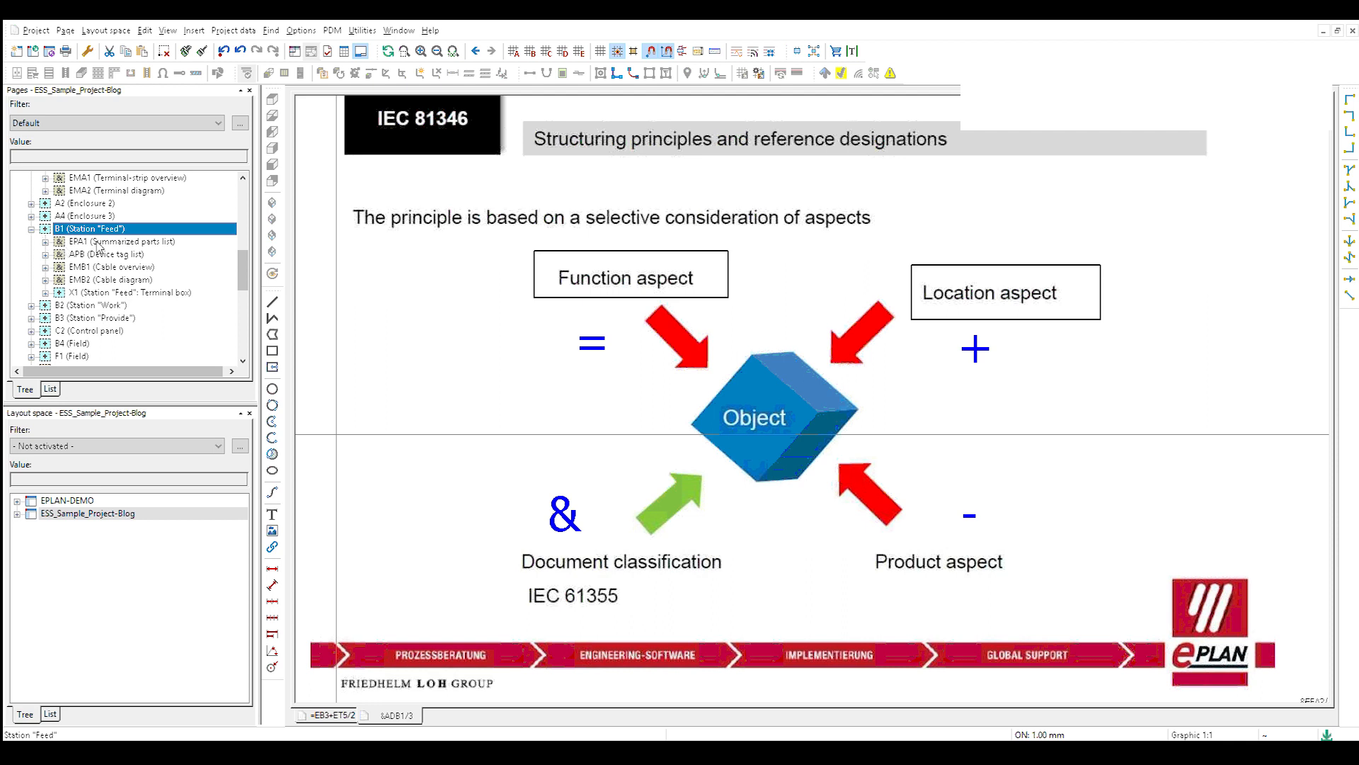
pyautogui.click(99, 241)
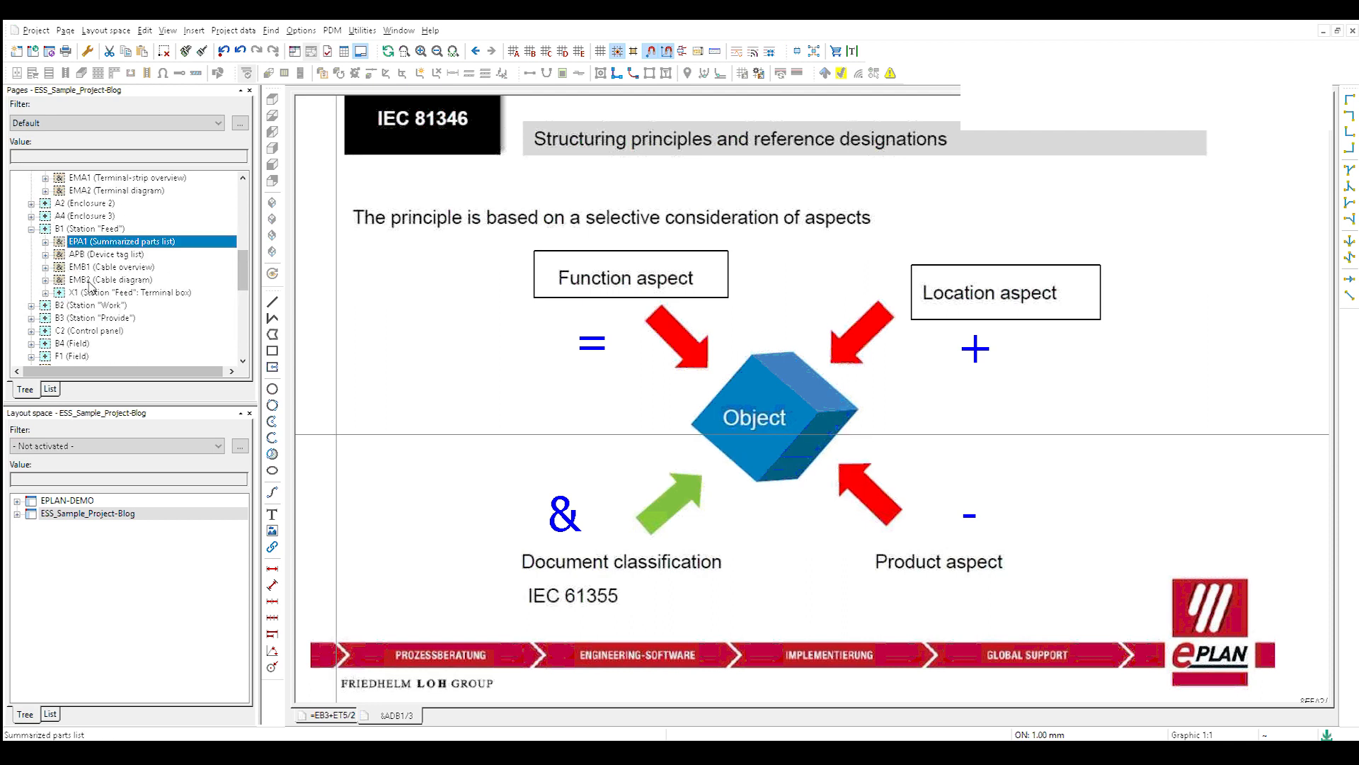
pyautogui.click(90, 267)
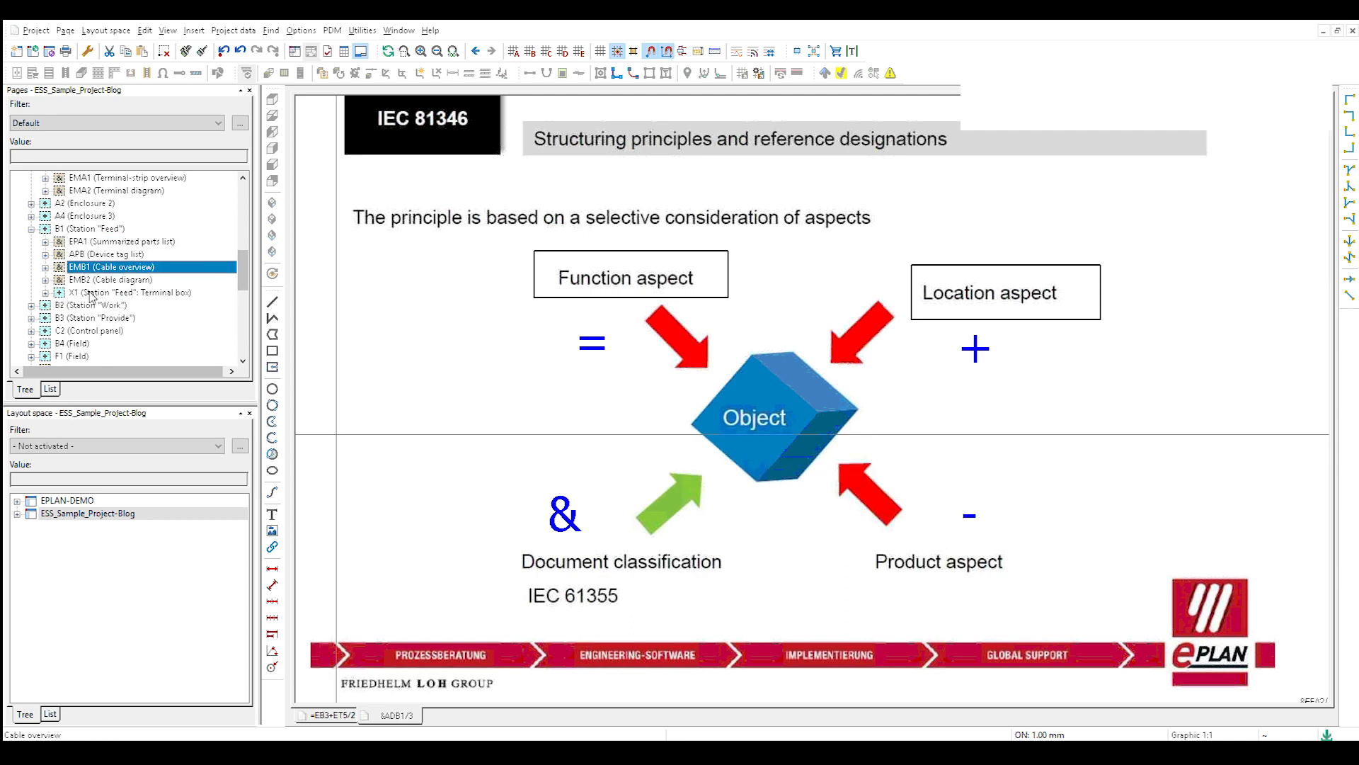